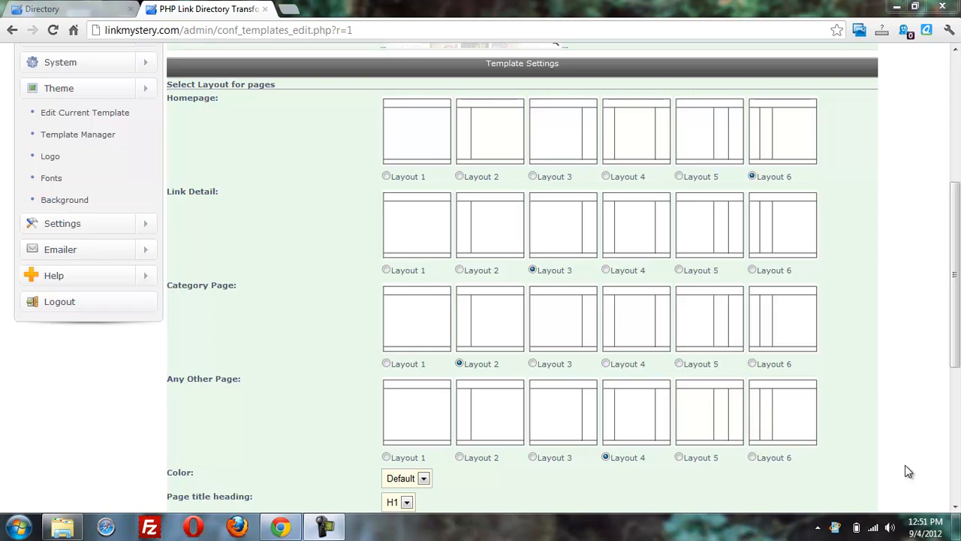
{"action": "mouse_move", "coordinate": [490, 238]}
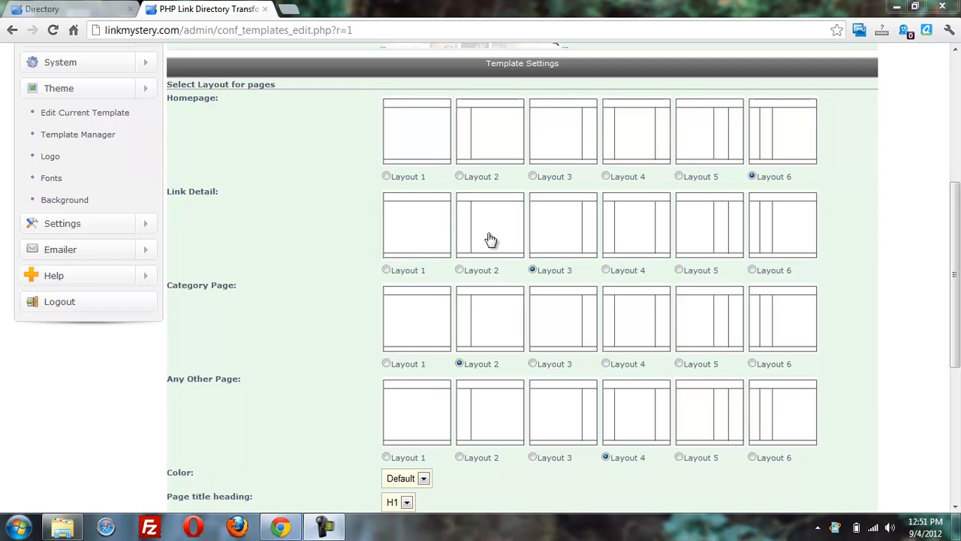
{"action": "mouse_move", "coordinate": [437, 139]}
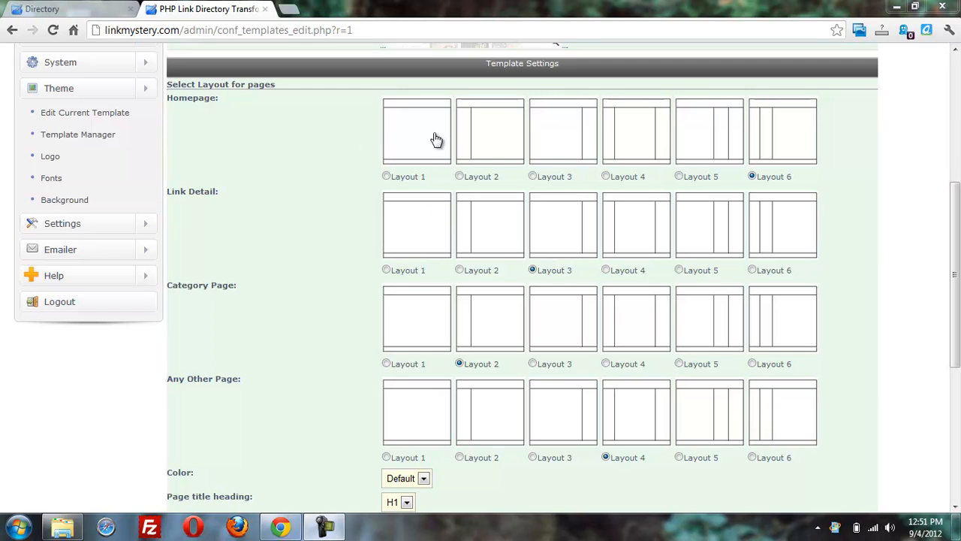
{"action": "mouse_move", "coordinate": [499, 150]}
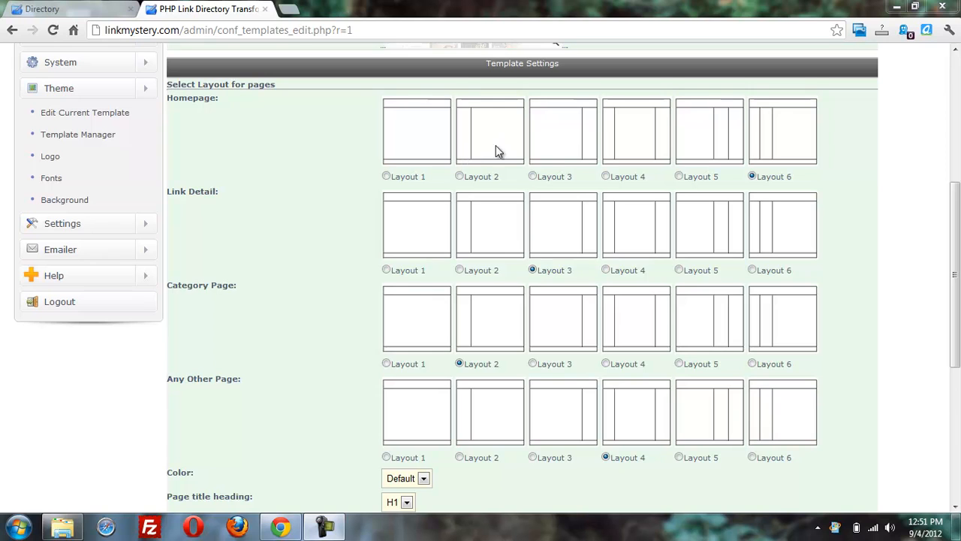
{"action": "mouse_move", "coordinate": [616, 154]}
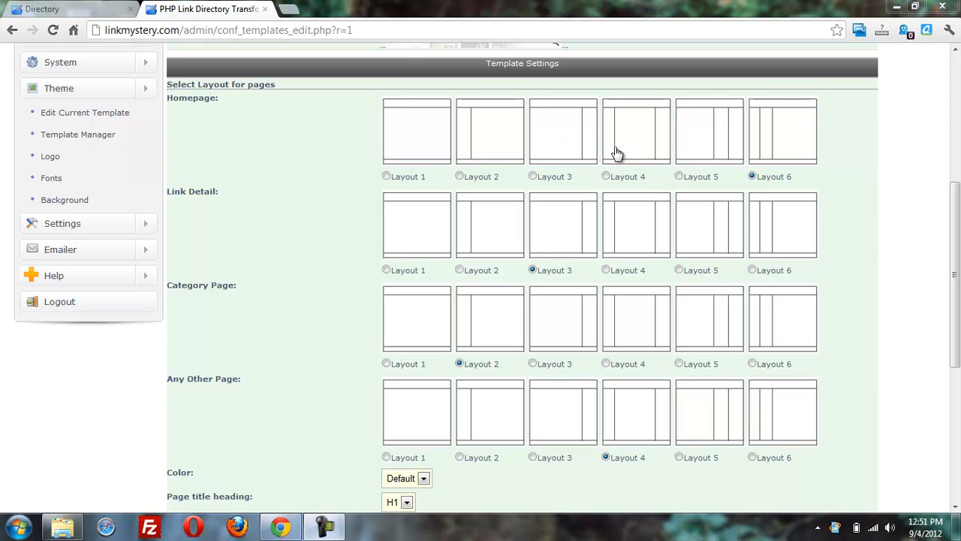
{"action": "mouse_move", "coordinate": [743, 152]}
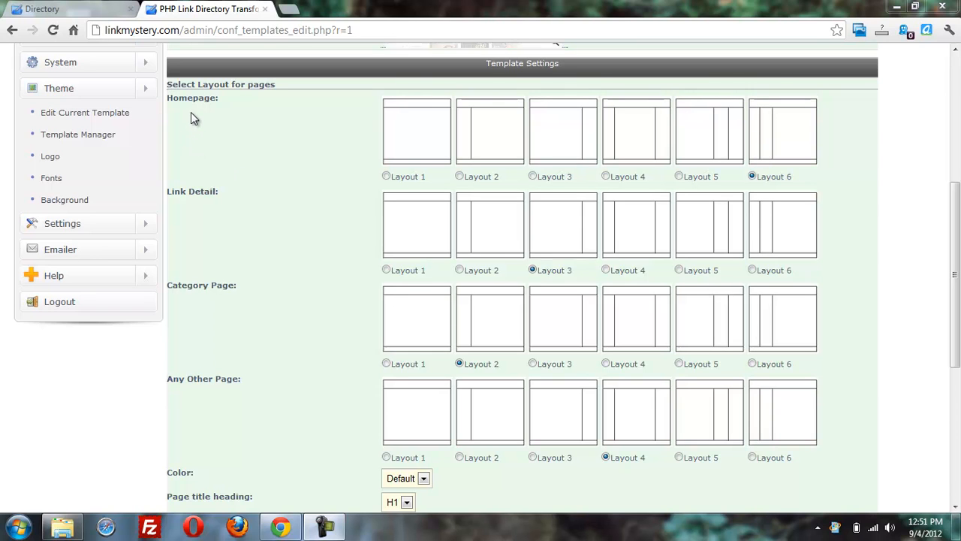
{"action": "mouse_move", "coordinate": [194, 209]}
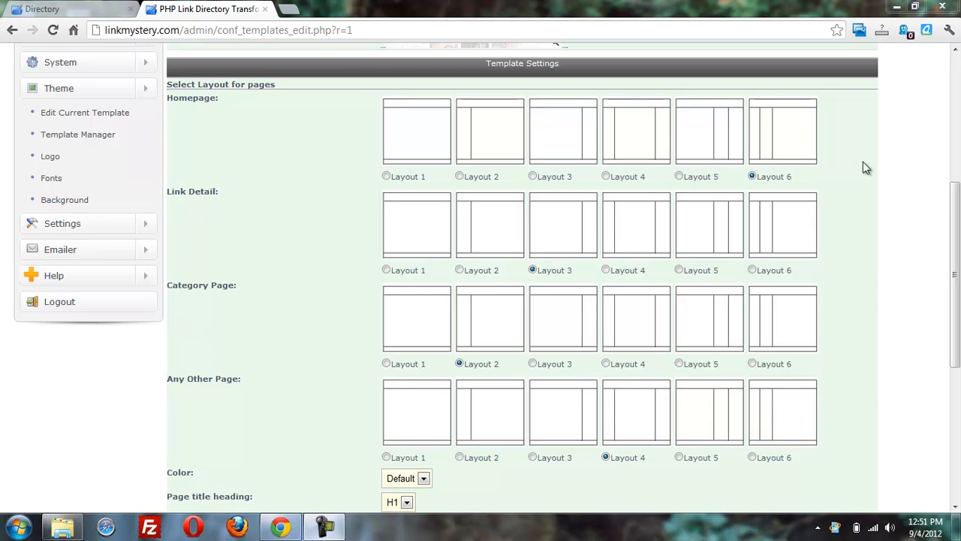
- Review the remaining template options, then view the public directory homepage with widget columns
{"action": "scroll", "scroll_direction": "down", "scroll_amount": 3}
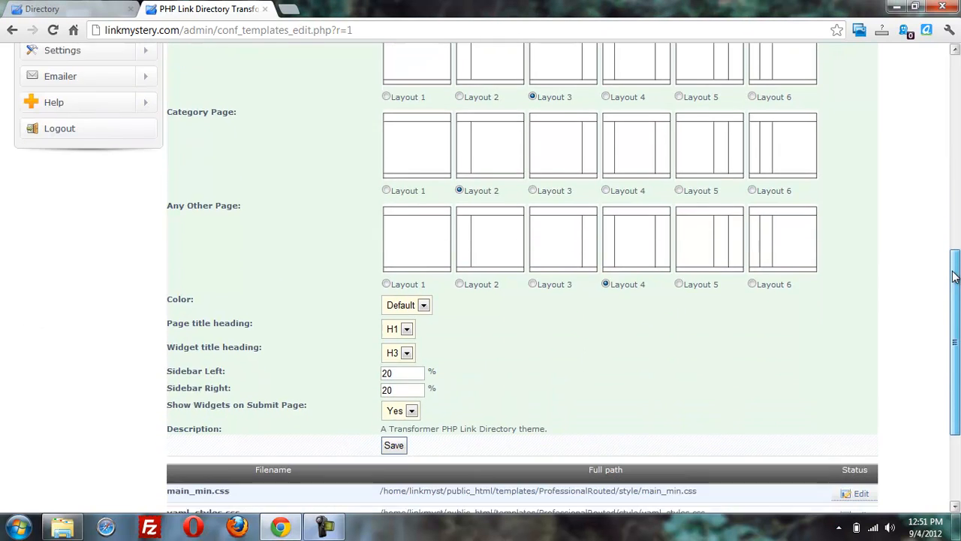
{"action": "left_click", "coordinate": [400, 410]}
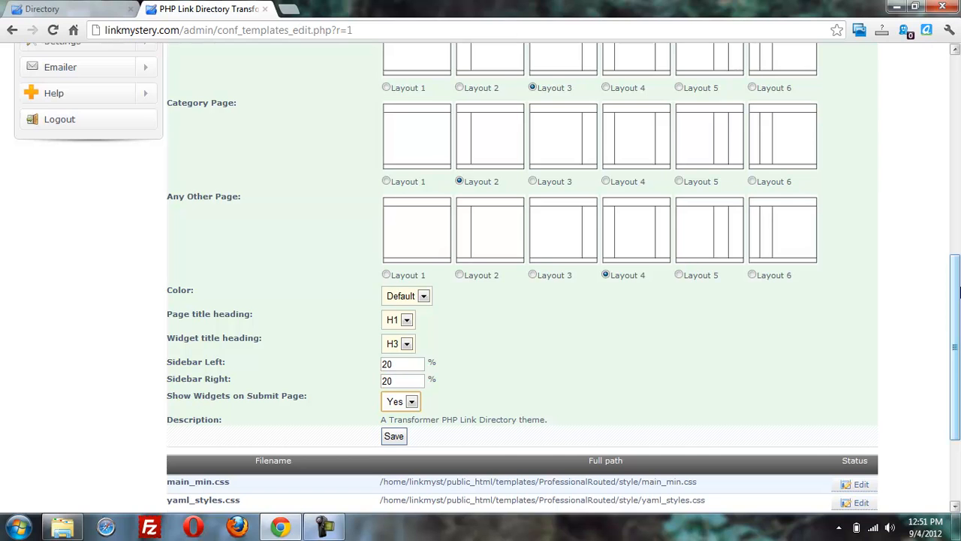
{"action": "left_click", "coordinate": [423, 296]}
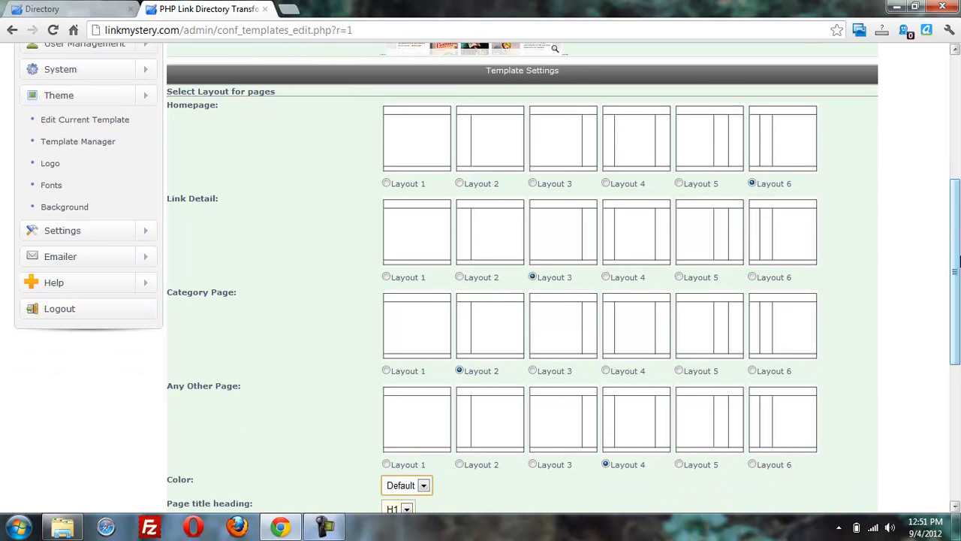
{"action": "mouse_move", "coordinate": [564, 124]}
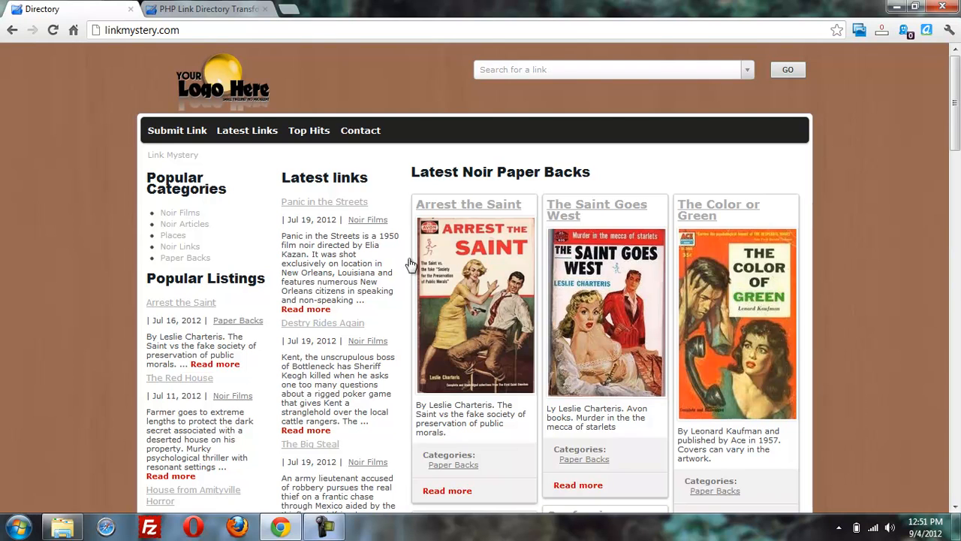
{"action": "mouse_move", "coordinate": [943, 142]}
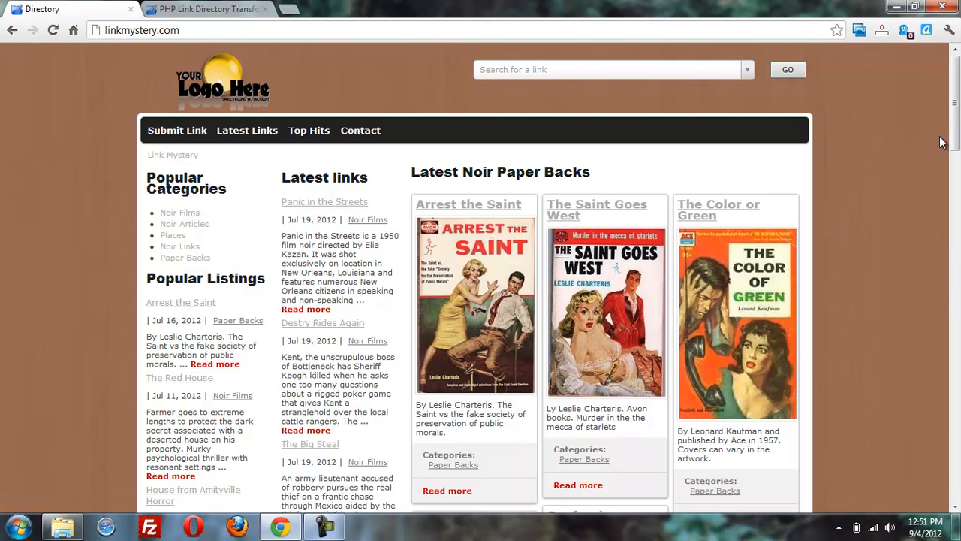
- Open the Noir Films category, then glance back at the template settings
{"action": "left_click", "coordinate": [179, 212]}
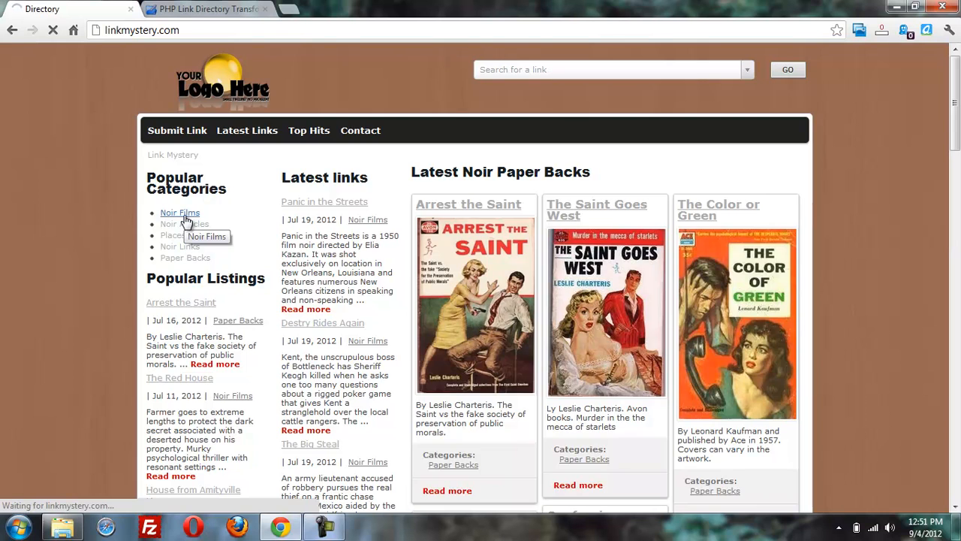
{"action": "left_click", "coordinate": [179, 212]}
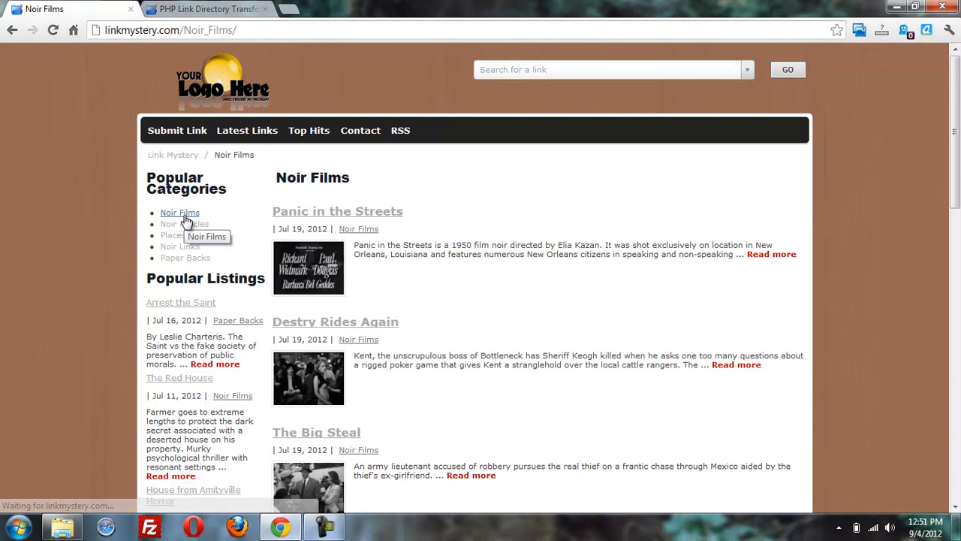
{"action": "left_click", "coordinate": [206, 9]}
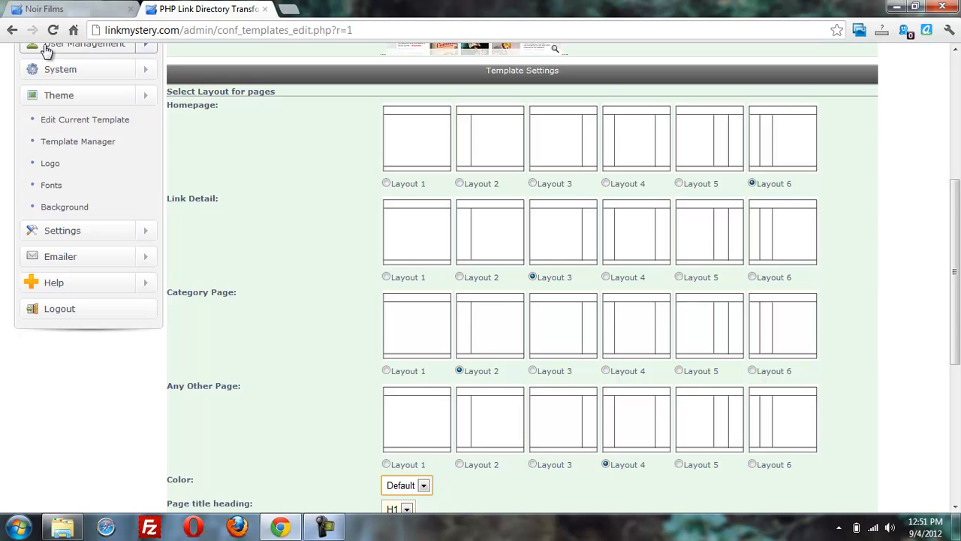
- View the Panic in the Streets listing from Noir Films, then return to template settings
{"action": "left_click", "coordinate": [64, 9]}
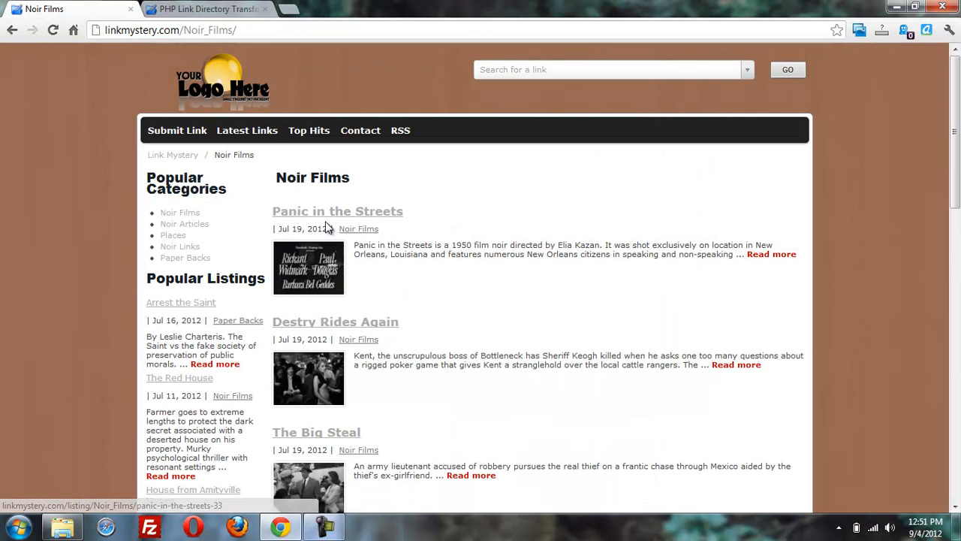
{"action": "left_click", "coordinate": [336, 211]}
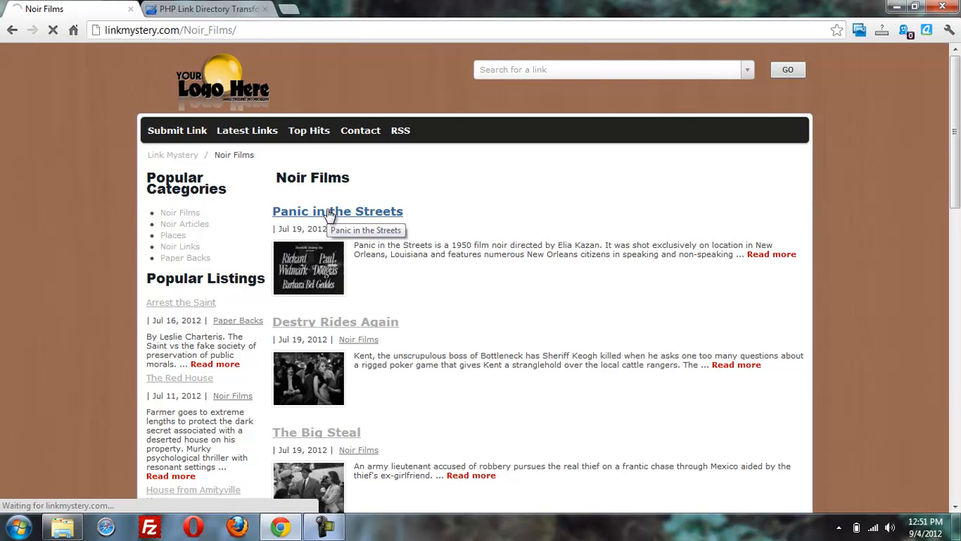
{"action": "left_click", "coordinate": [337, 211]}
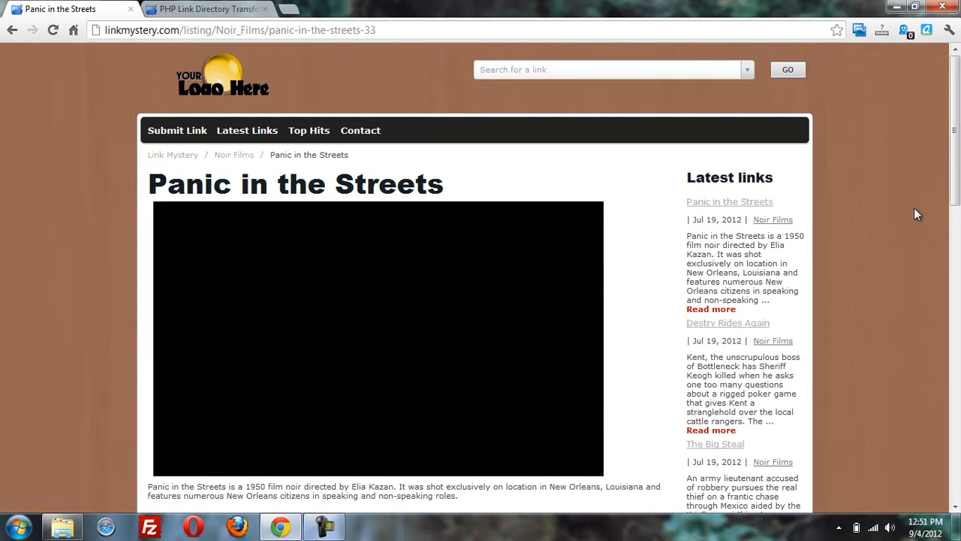
{"action": "left_click", "coordinate": [206, 9]}
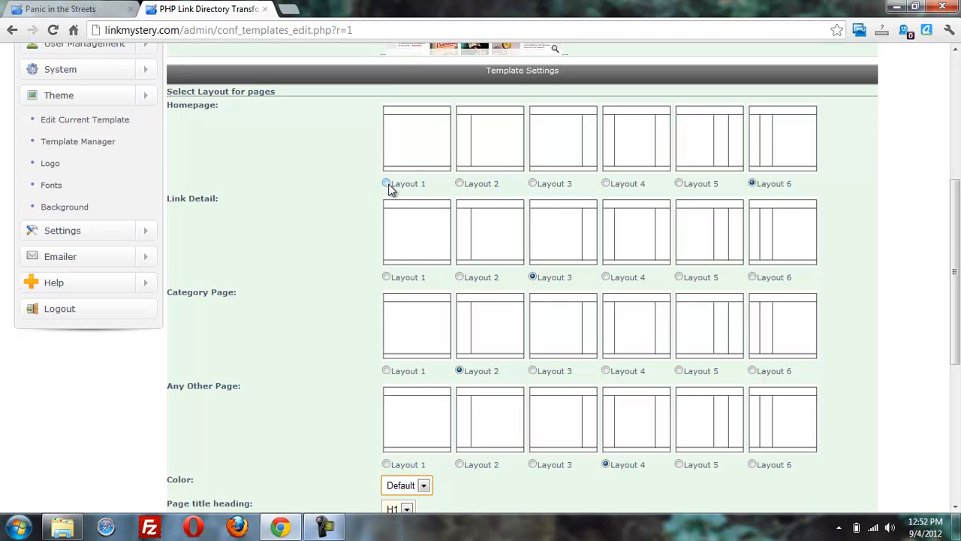
- Set the Homepage layout to Layout 1 and save the template settings
{"action": "left_click", "coordinate": [386, 183]}
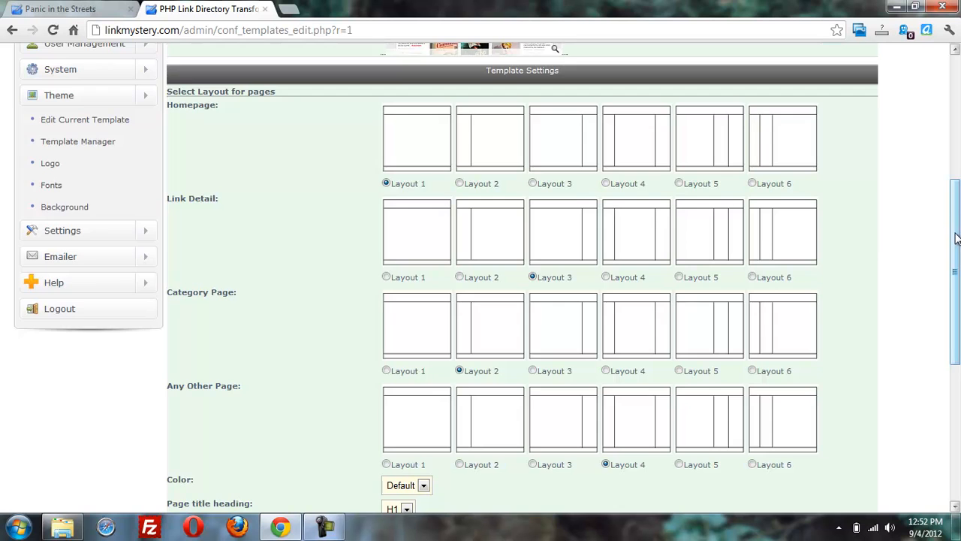
{"action": "scroll", "scroll_direction": "down", "scroll_amount": 3}
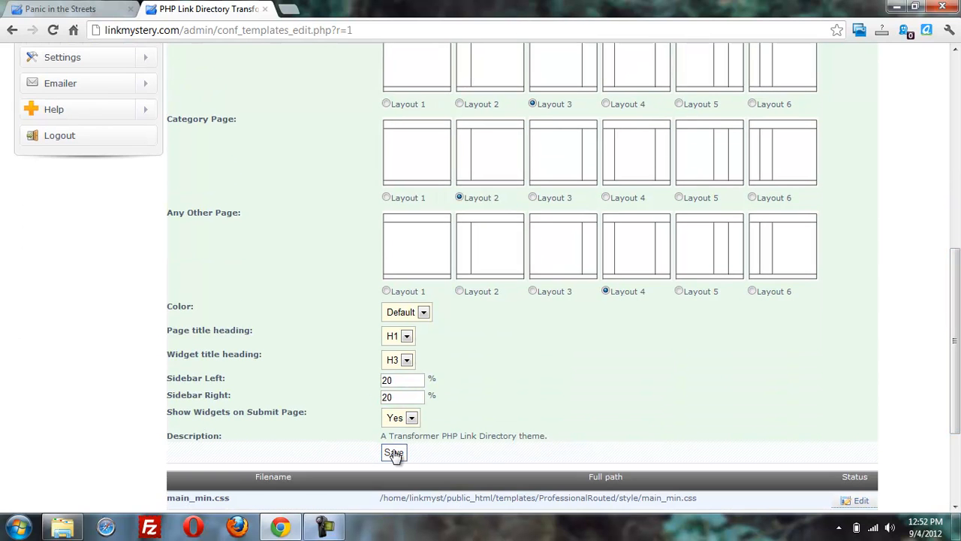
{"action": "left_click", "coordinate": [394, 453]}
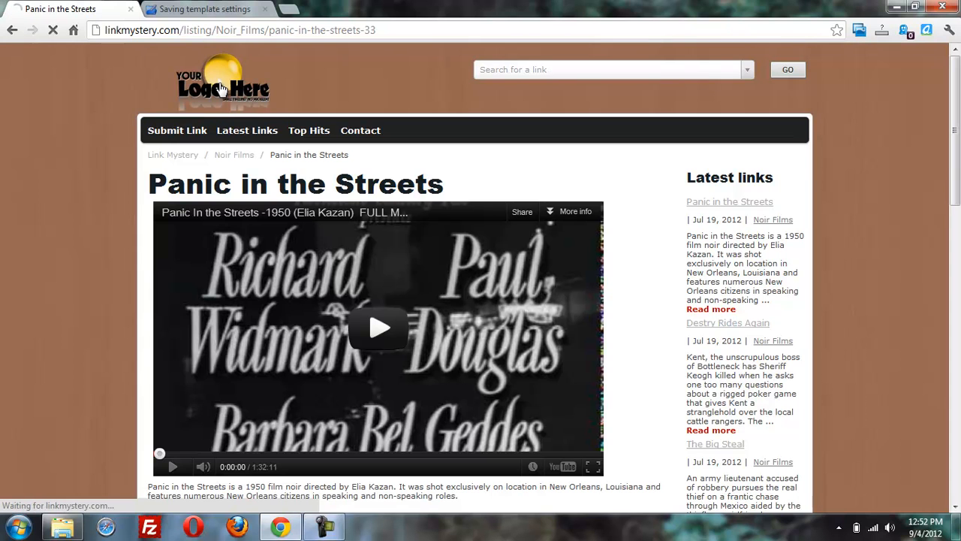
- Load the homepage via the logo and scroll through the sidebar-free film grid to Categories
{"action": "left_click", "coordinate": [222, 82]}
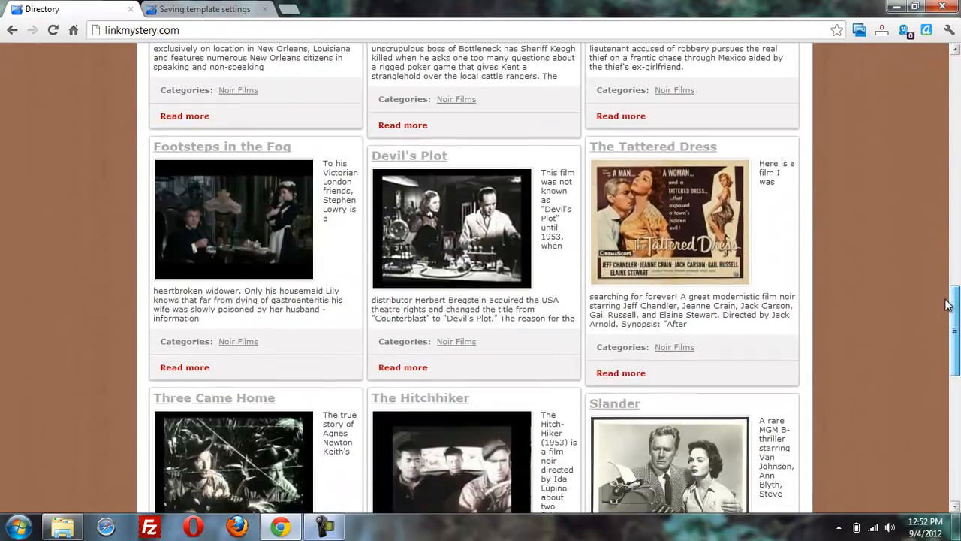
{"action": "scroll", "scroll_direction": "down", "scroll_amount": 3}
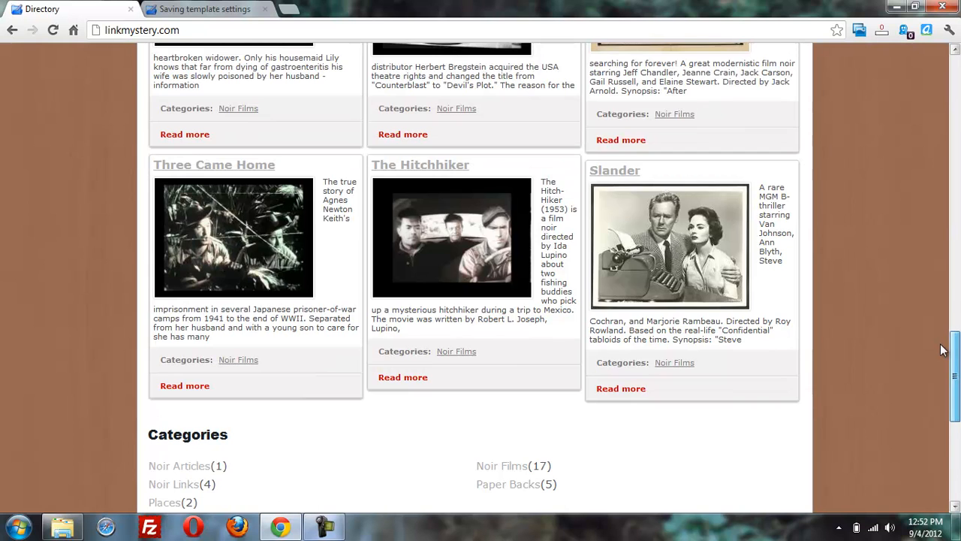